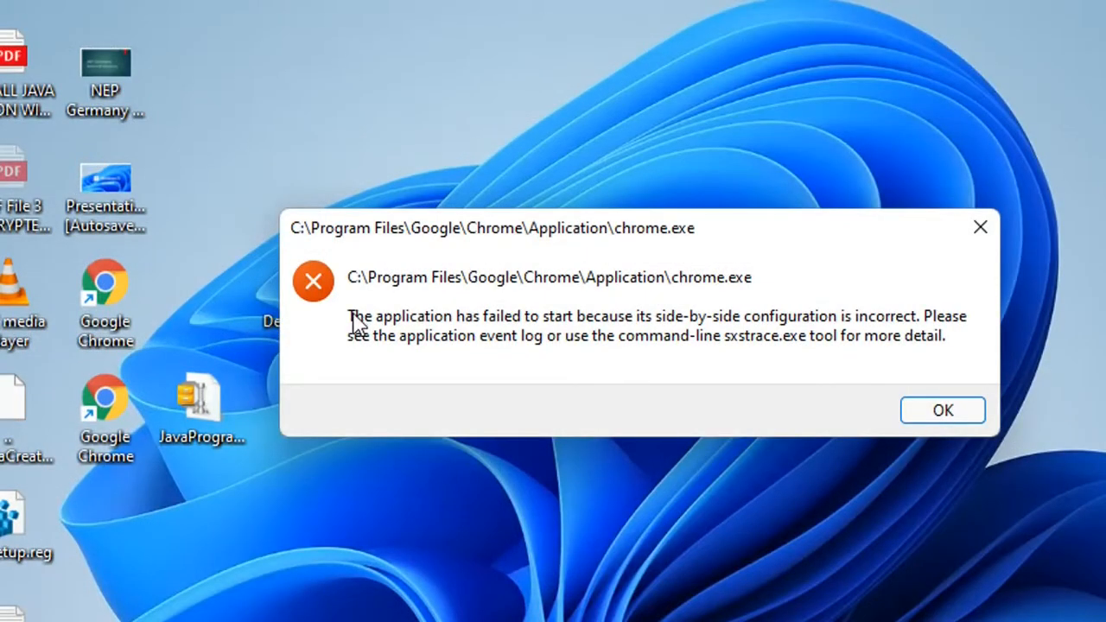
mouse_move(508, 325)
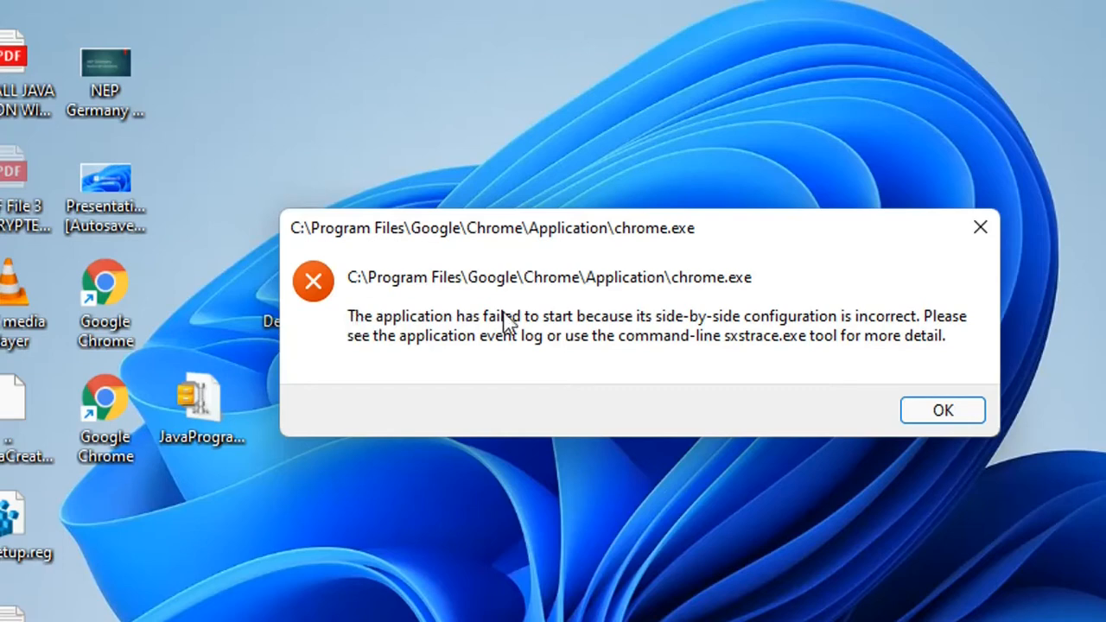
mouse_move(732, 335)
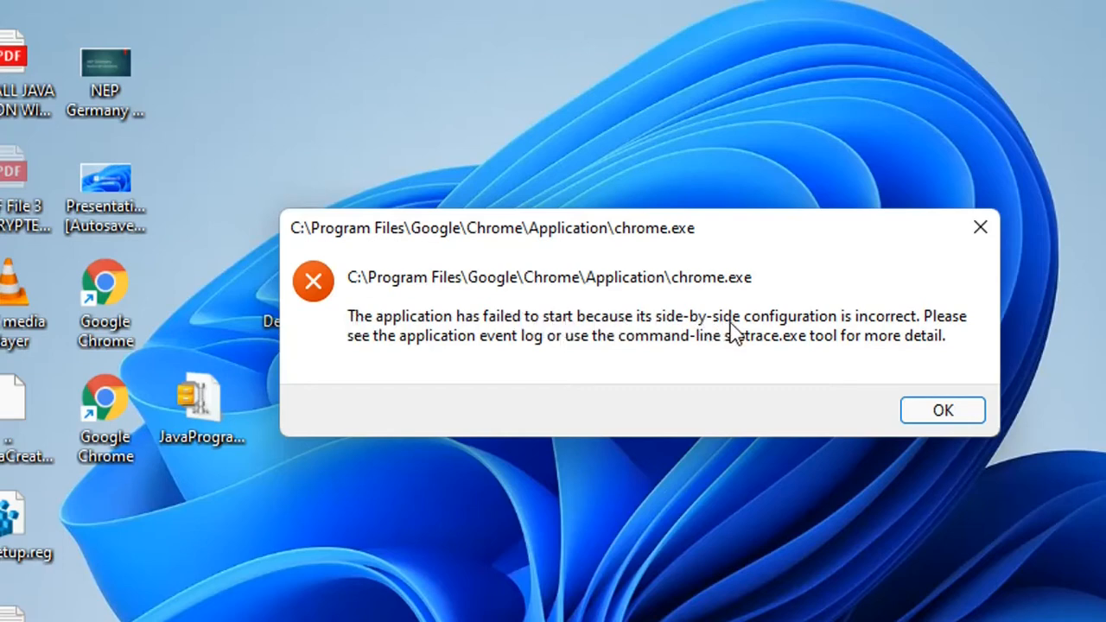
mouse_move(920, 328)
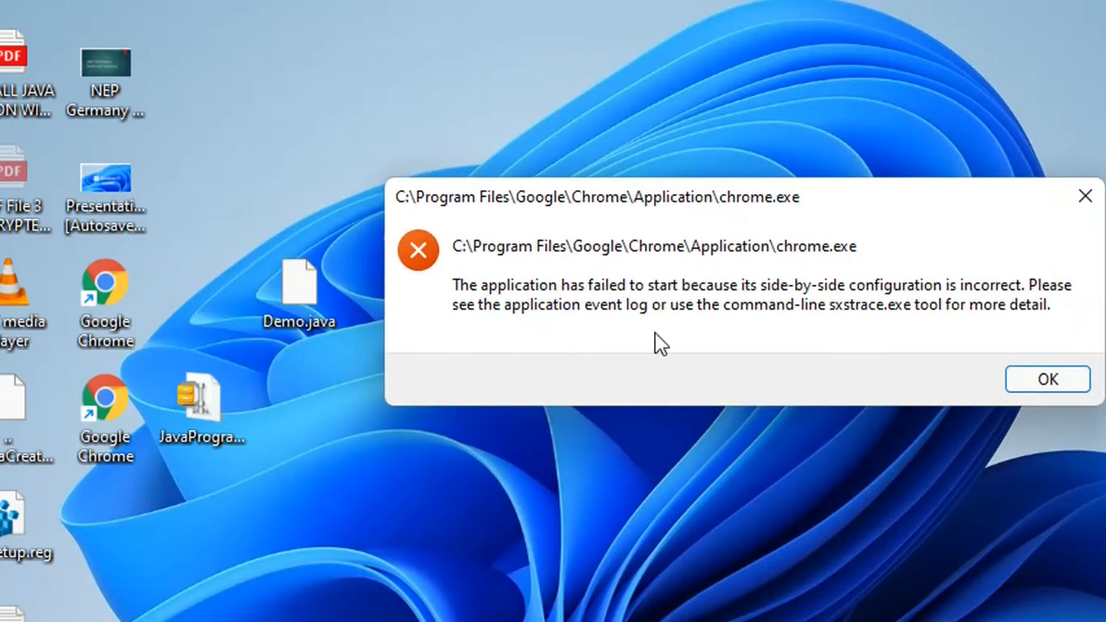
mouse_move(665, 344)
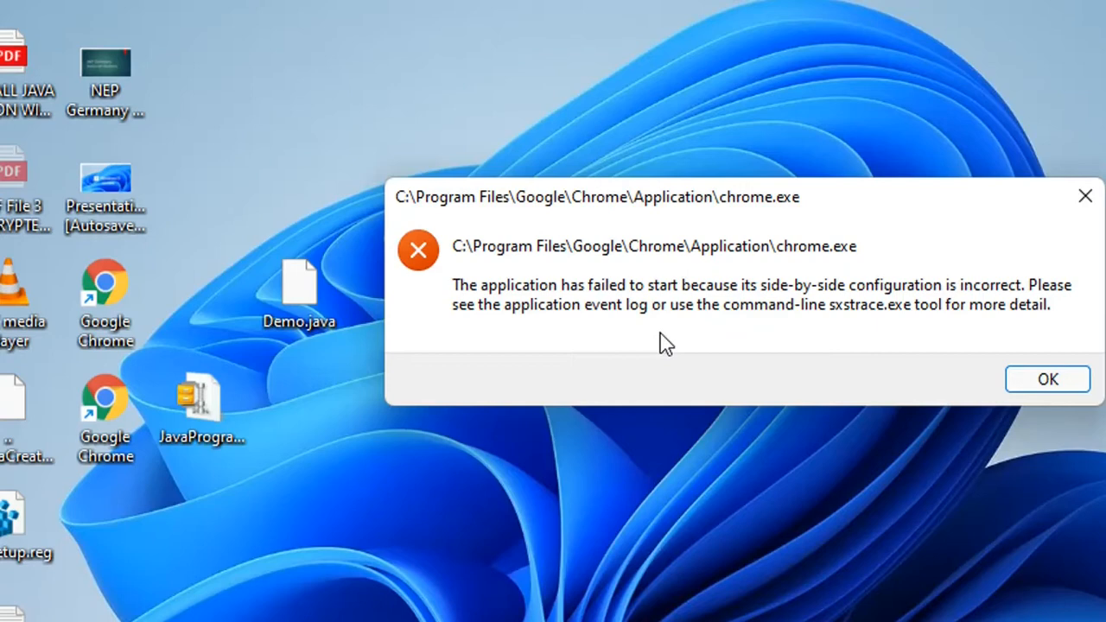
mouse_move(715, 297)
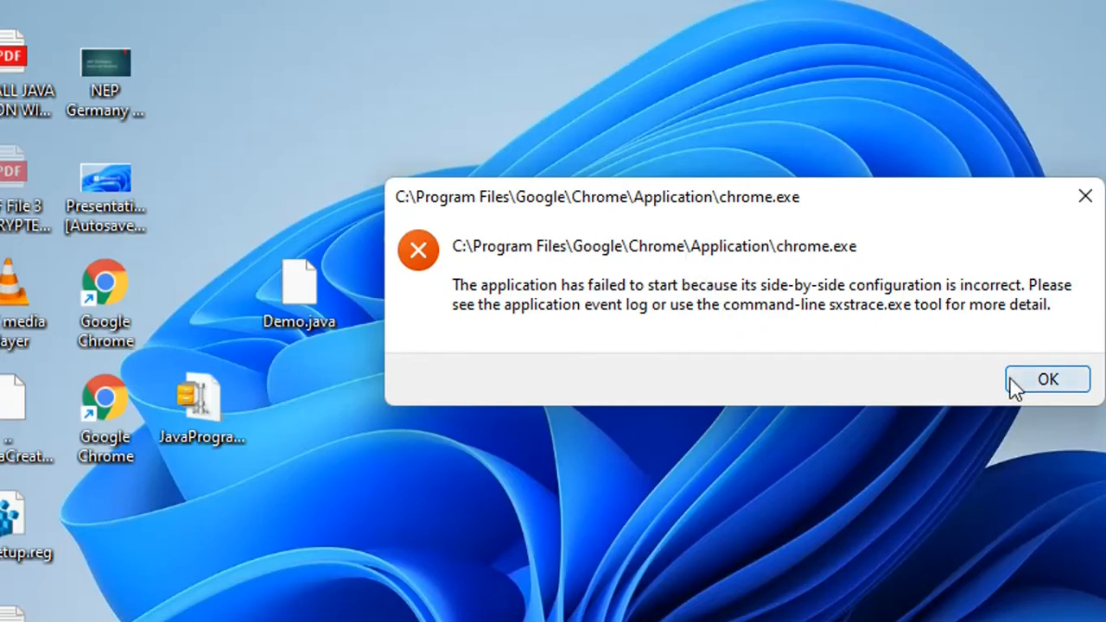
Step: Dismiss the Chrome side-by-side error and go to Apps in Settings via Start search
click(1048, 380)
text(s)
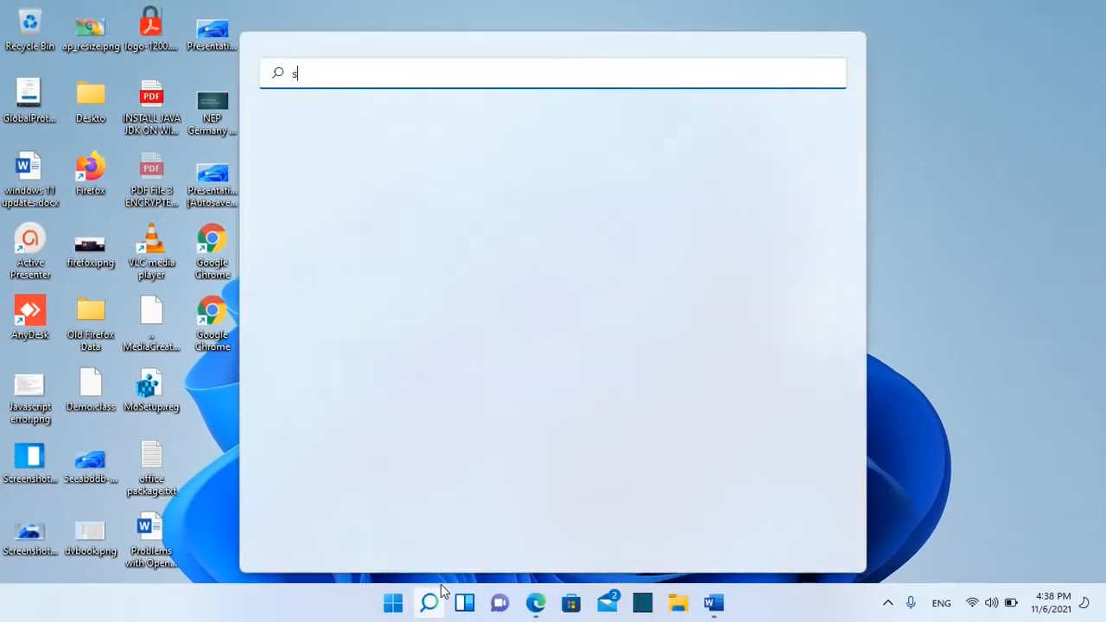
text(ettings)
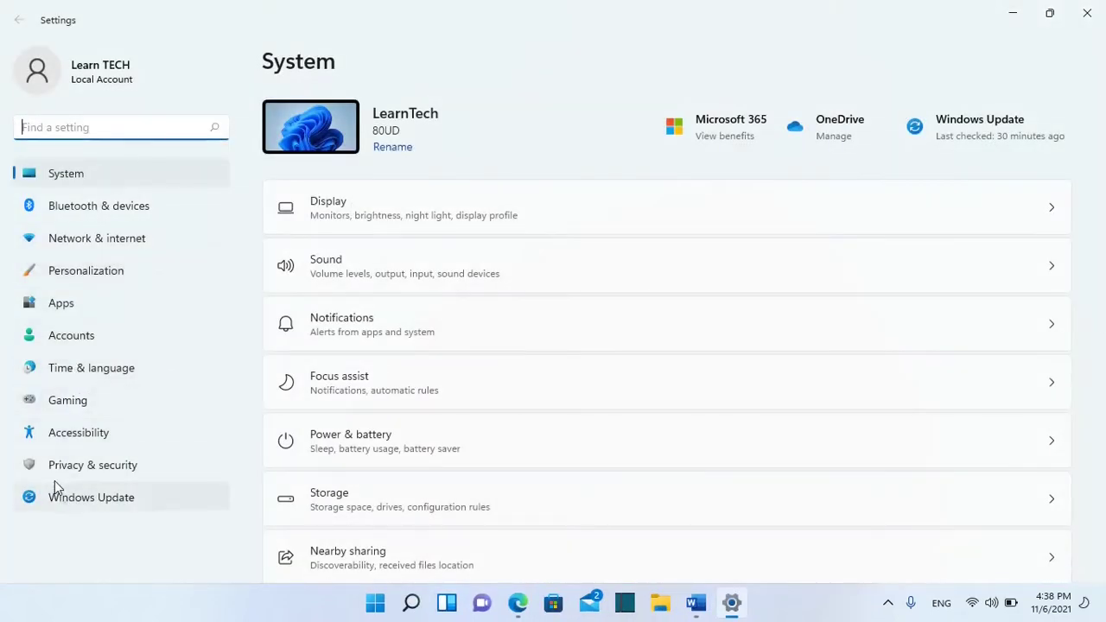
click(61, 303)
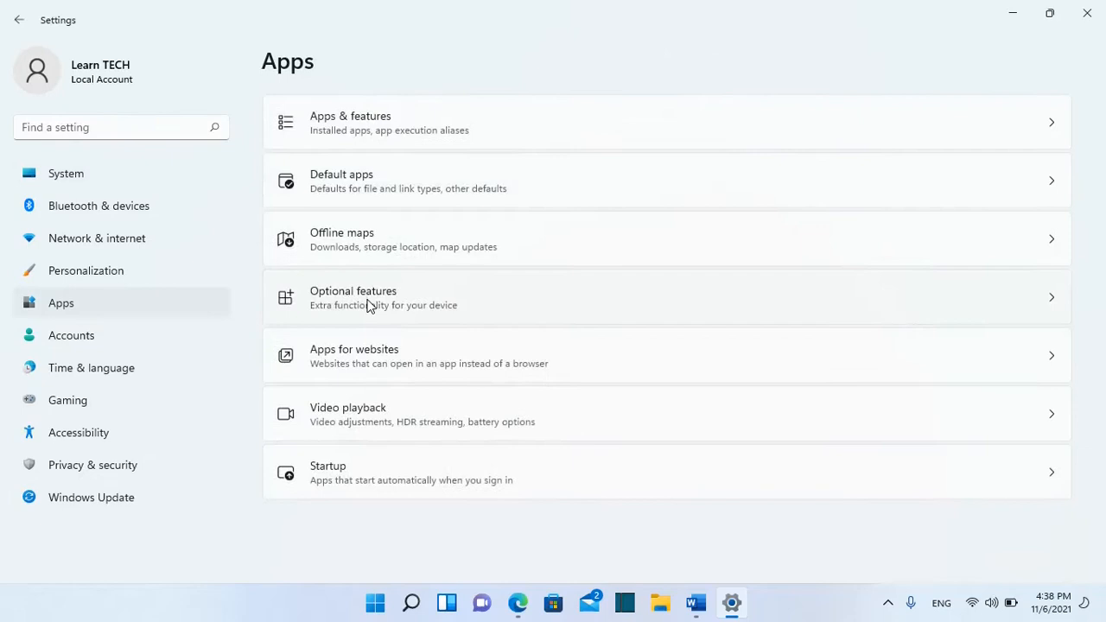
mouse_move(448, 154)
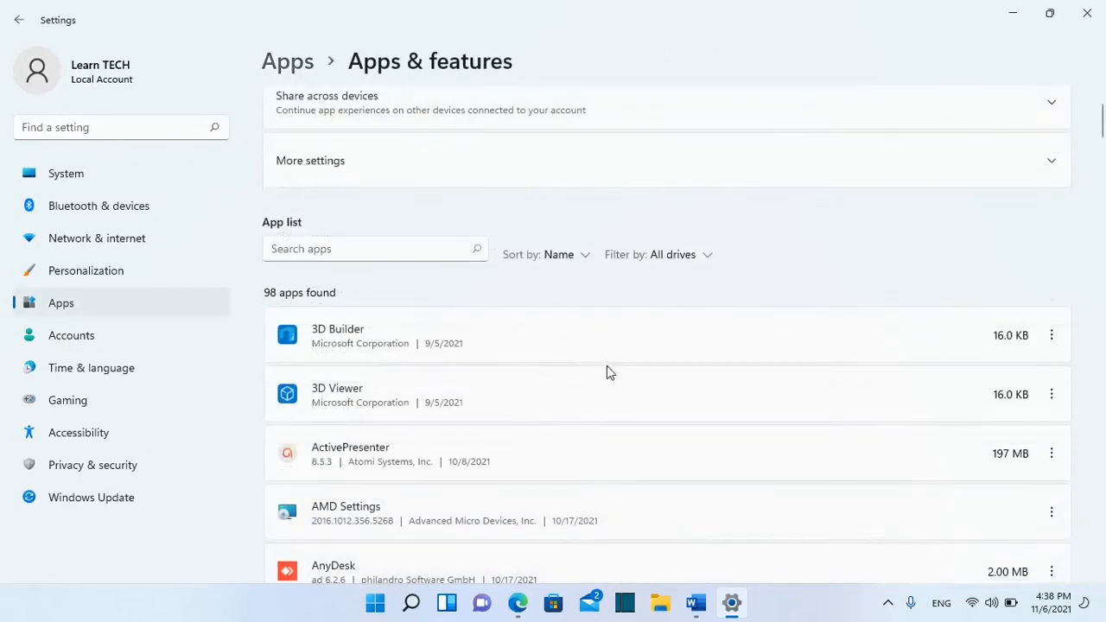
mouse_move(544, 385)
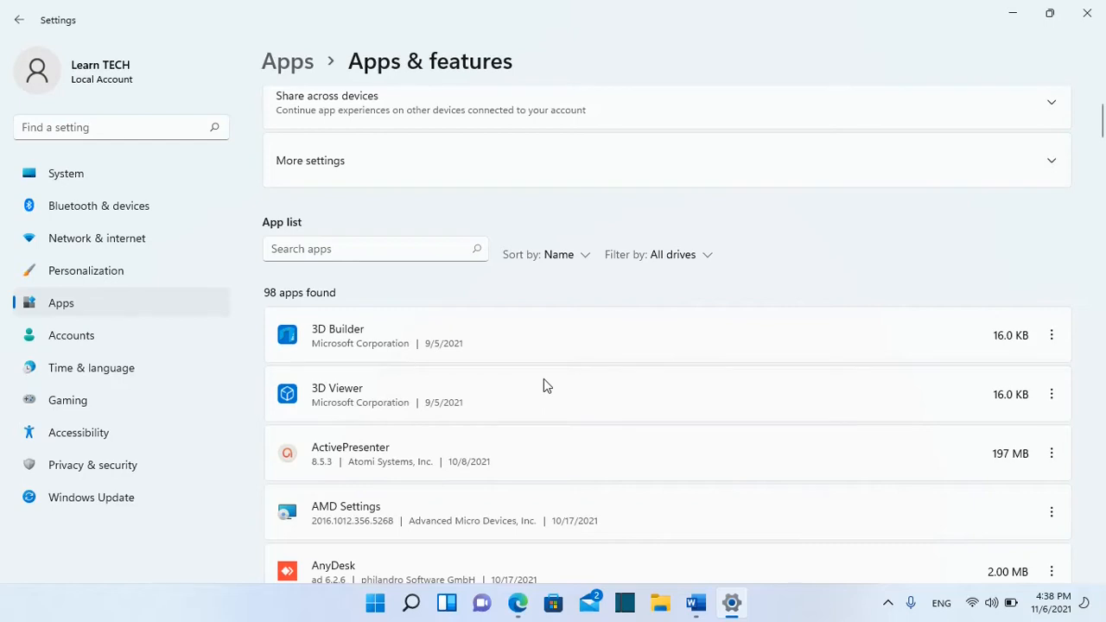
mouse_move(745, 379)
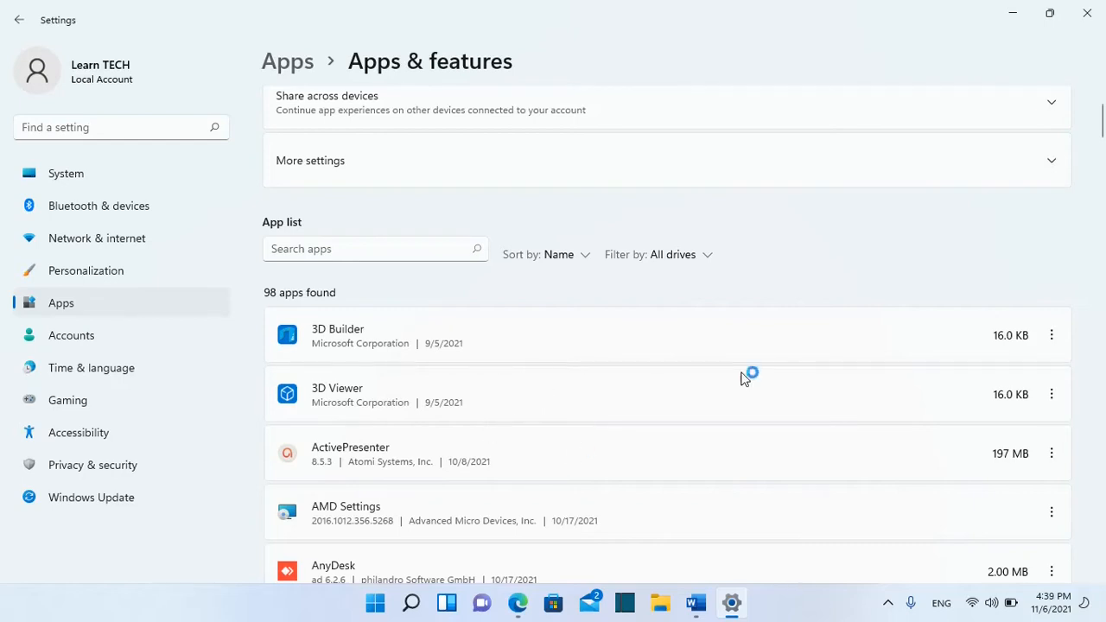
Step: Filter installed apps to 'google' and choose Uninstall for Google Chrome
click(375, 249)
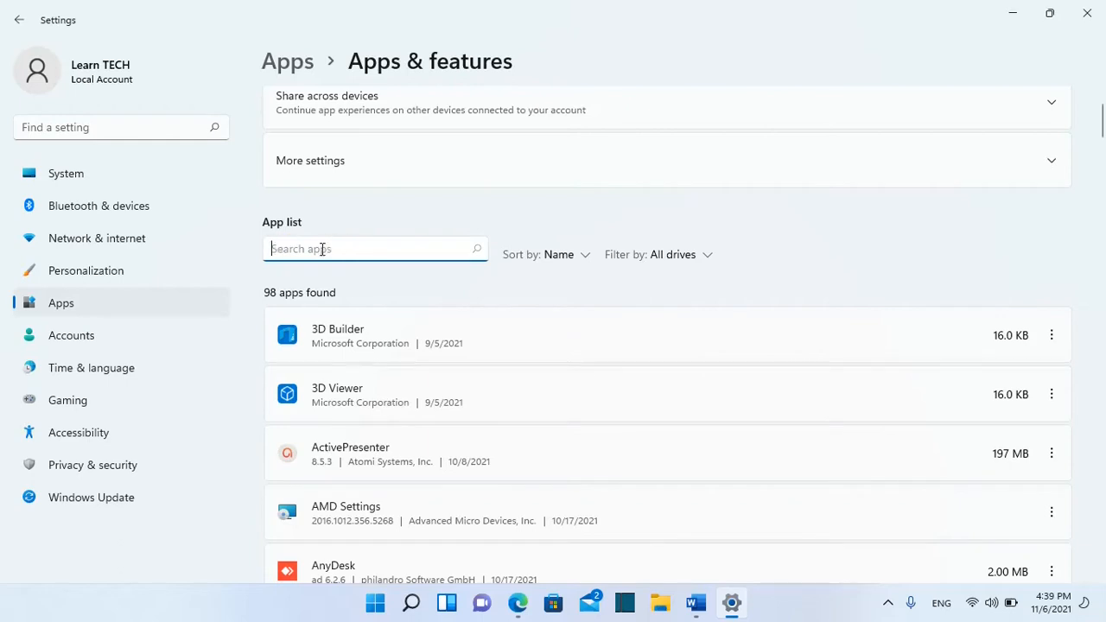
text(g)
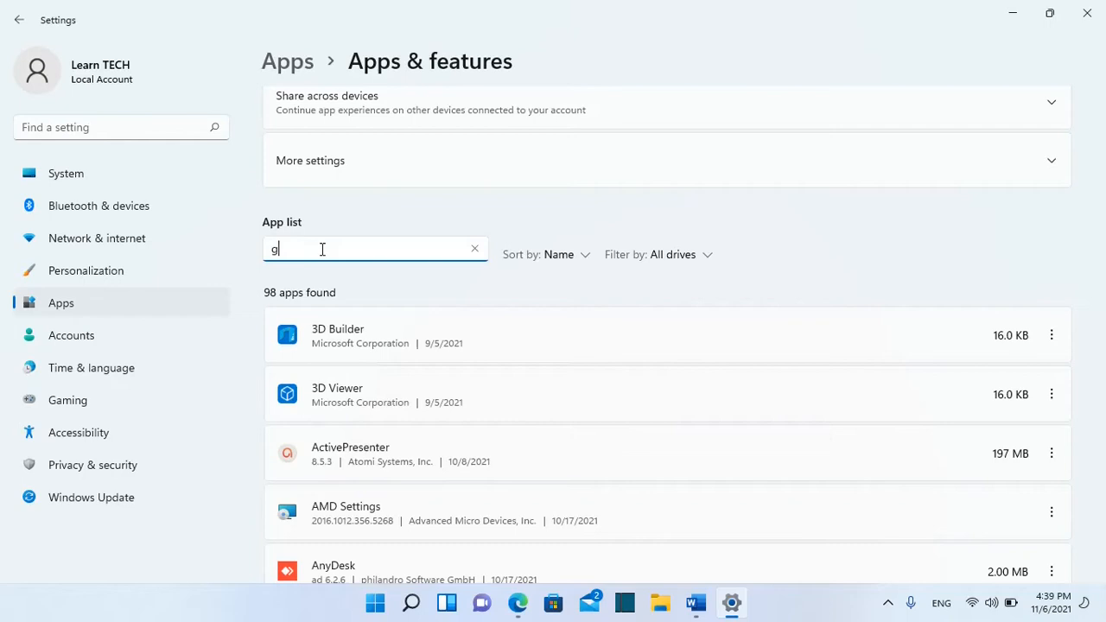
text(oogle)
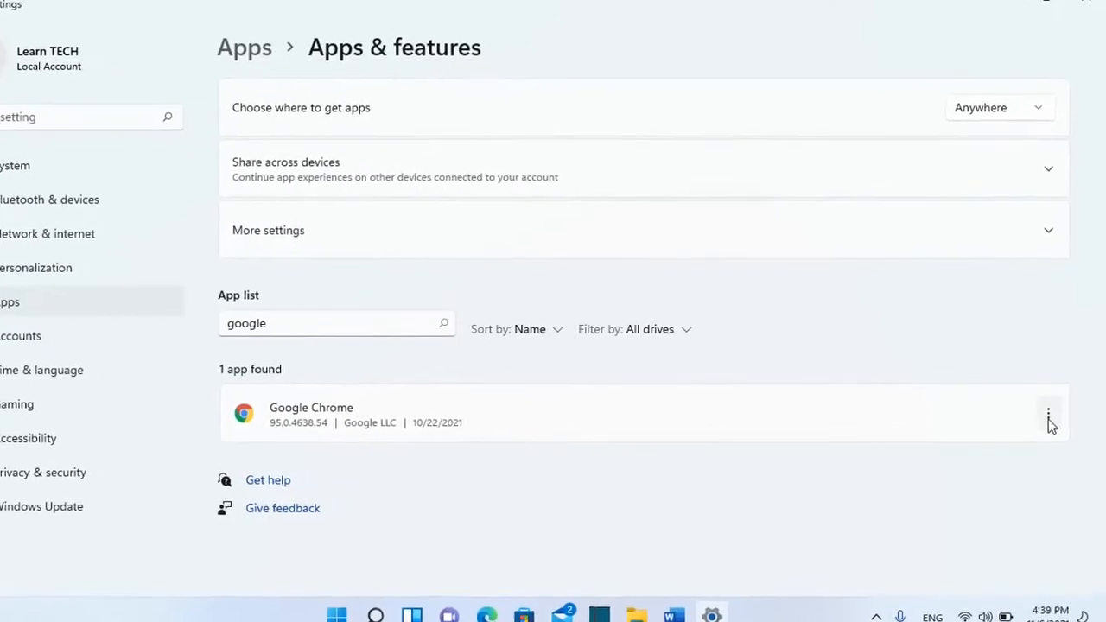
click(1048, 414)
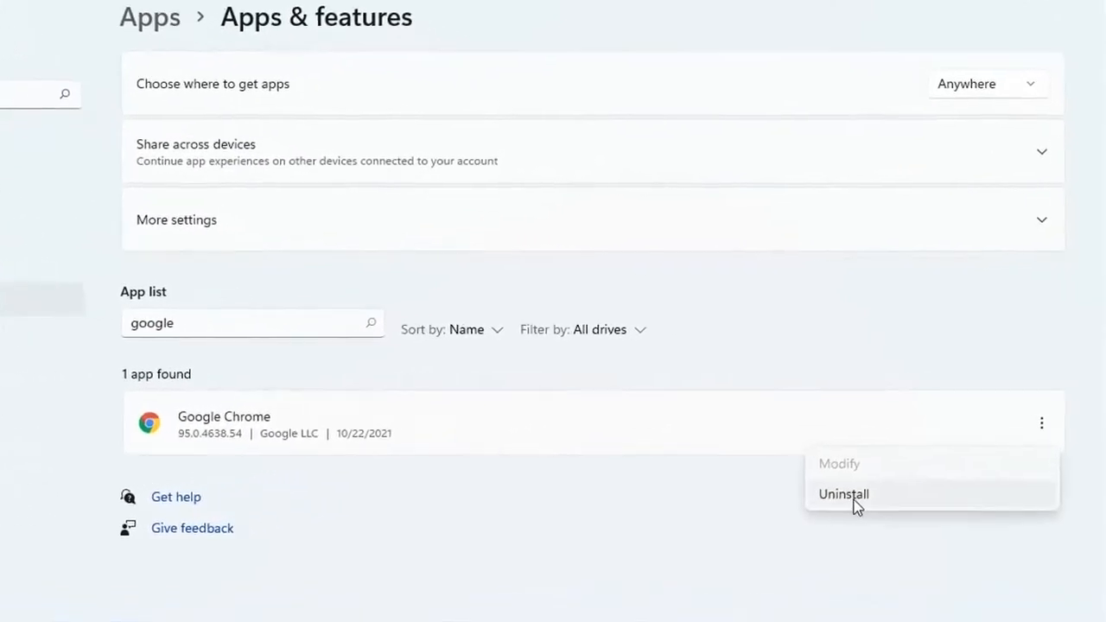
click(843, 494)
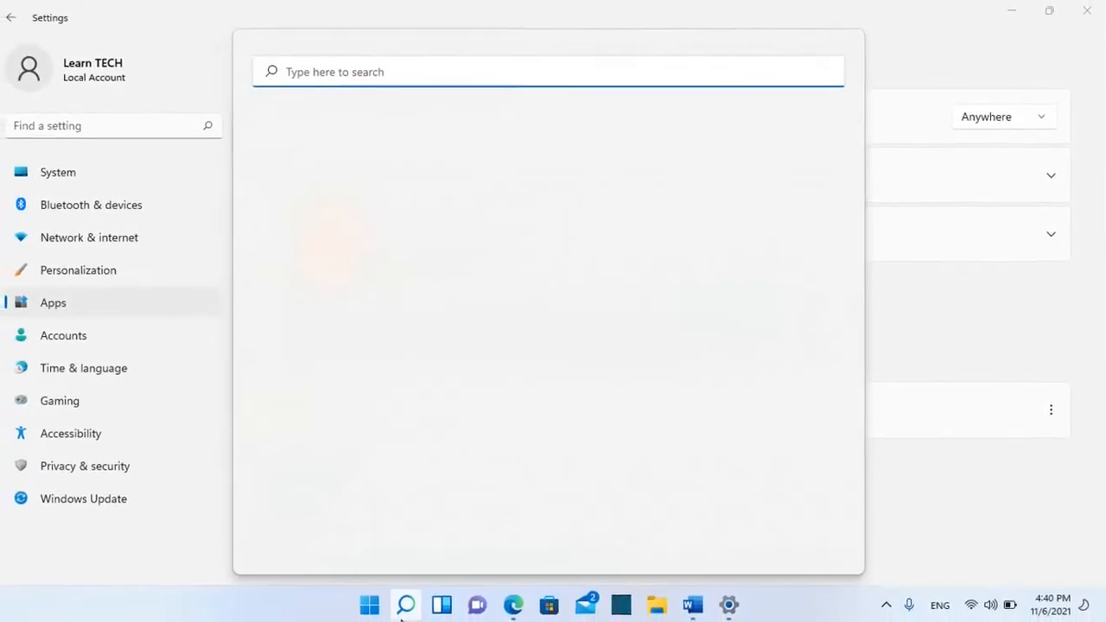
text(task)
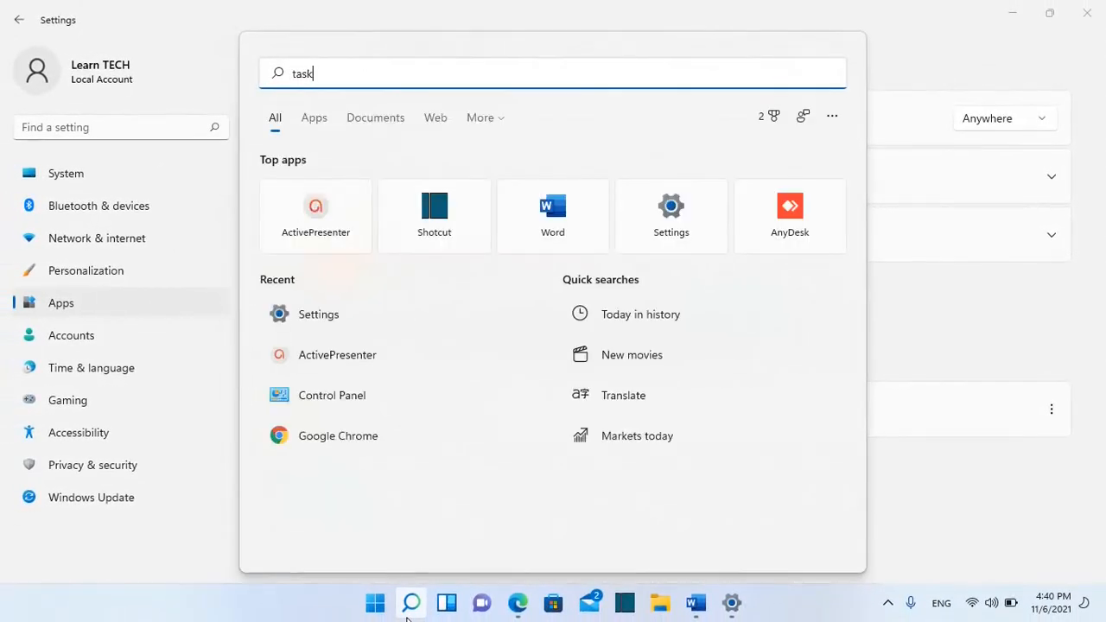
text(Manager)
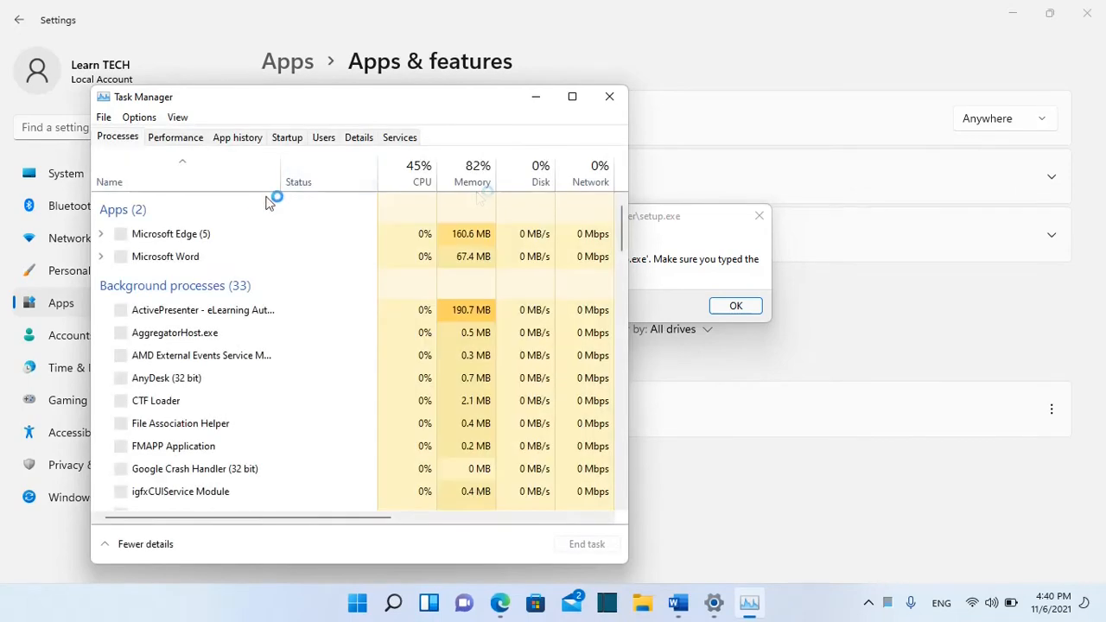
mouse_move(221, 424)
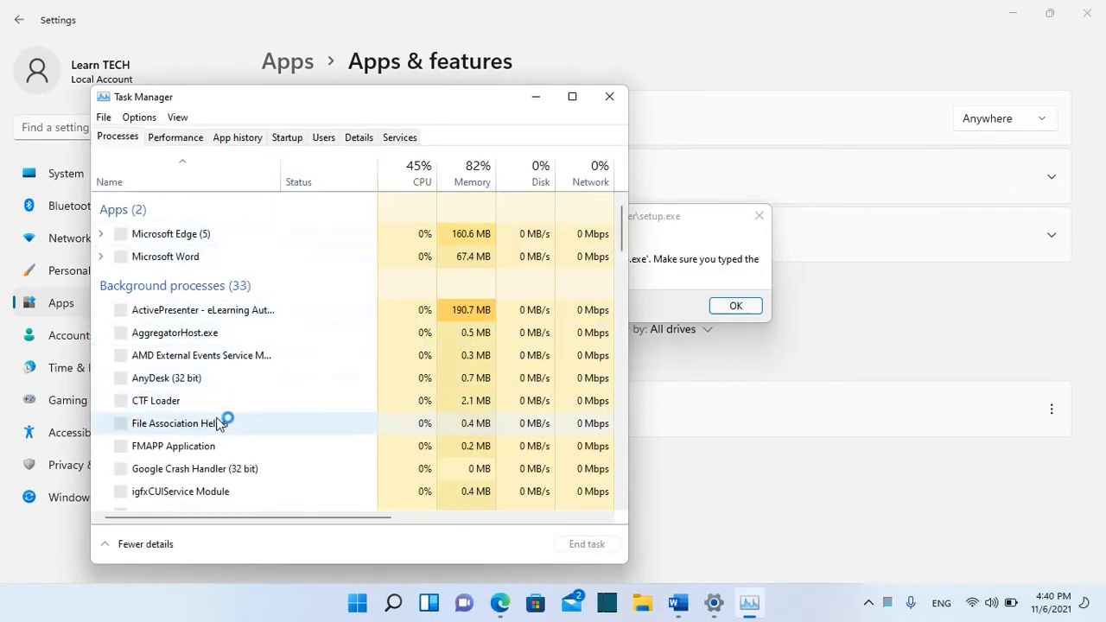
scroll(down, 3)
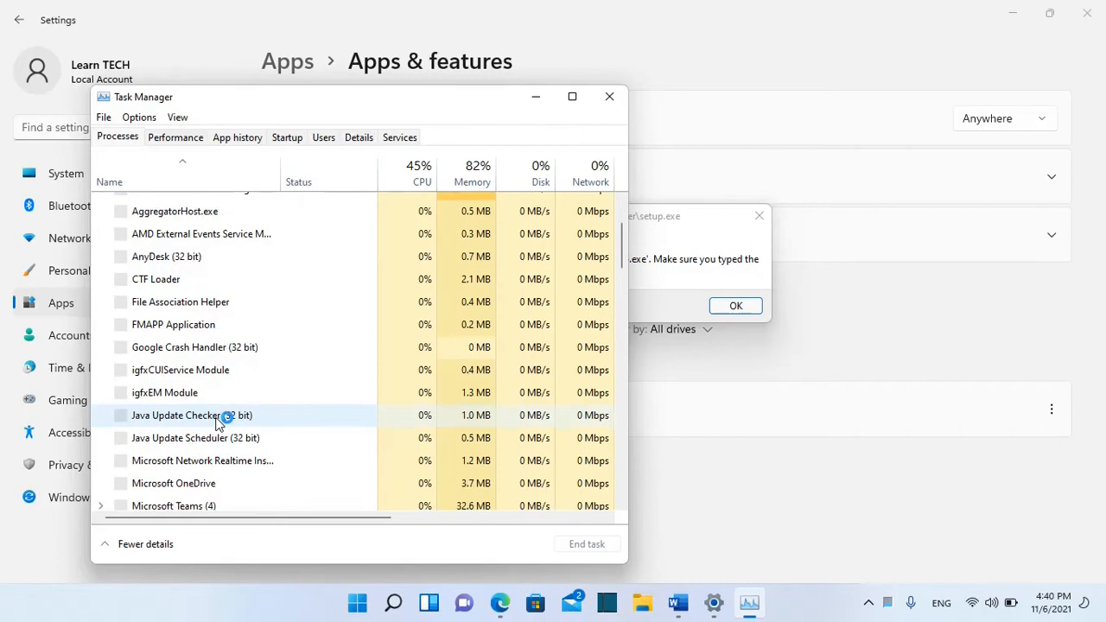
scroll(down, 3)
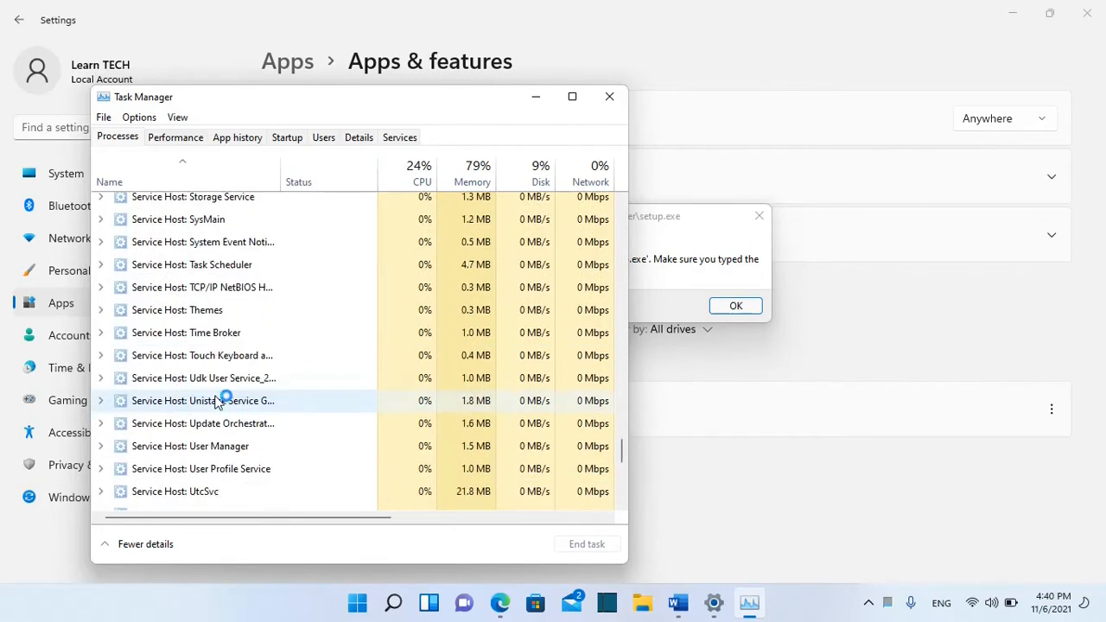
scroll(down, 3)
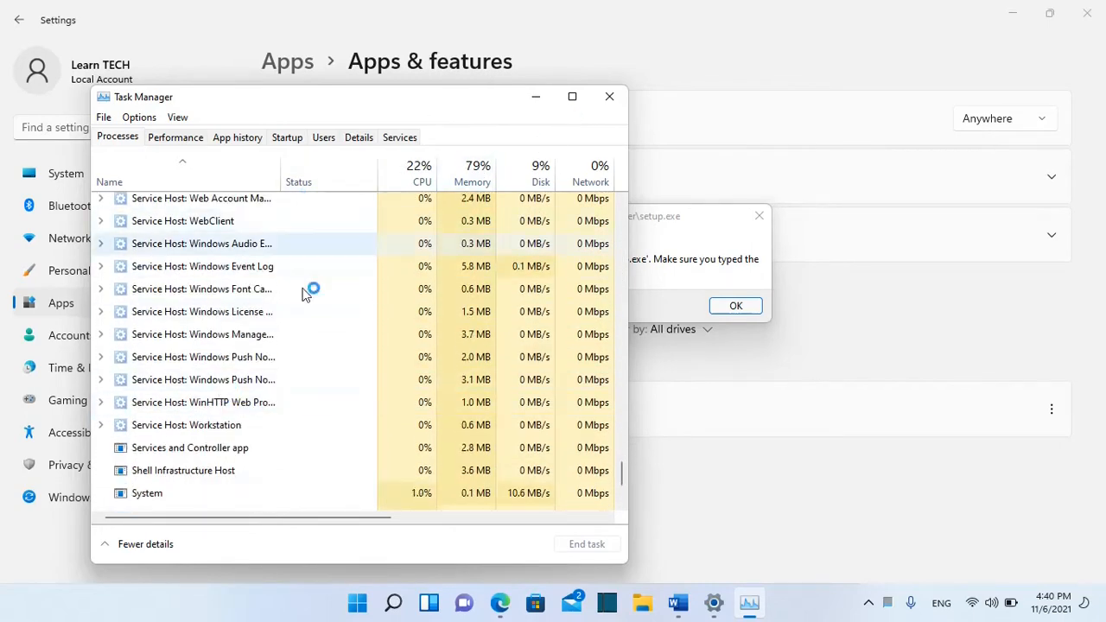
click(608, 97)
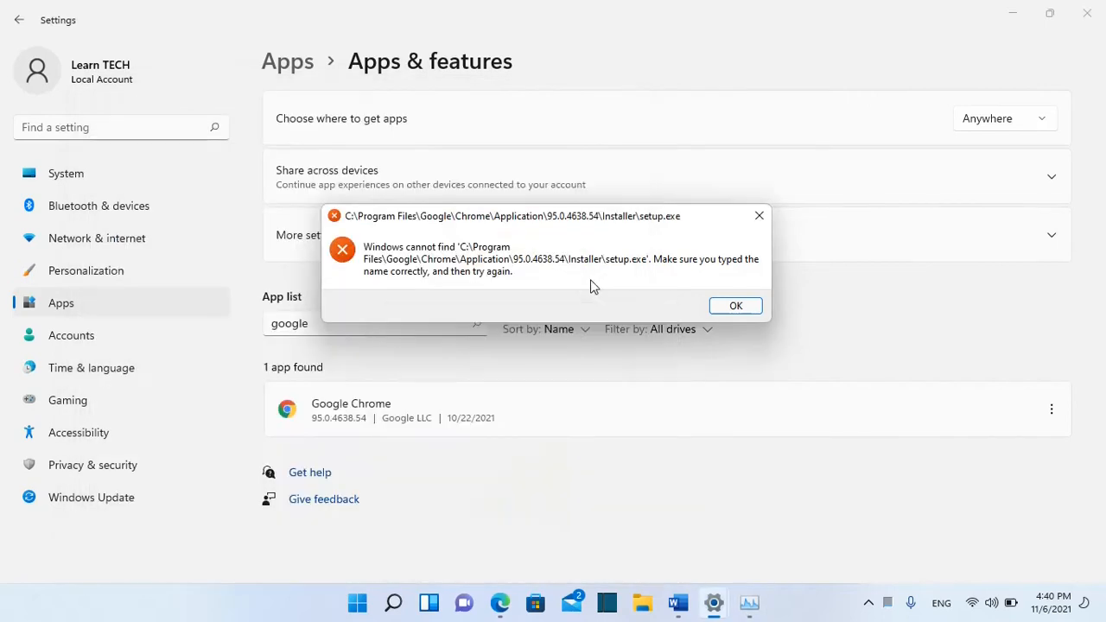
mouse_move(501, 601)
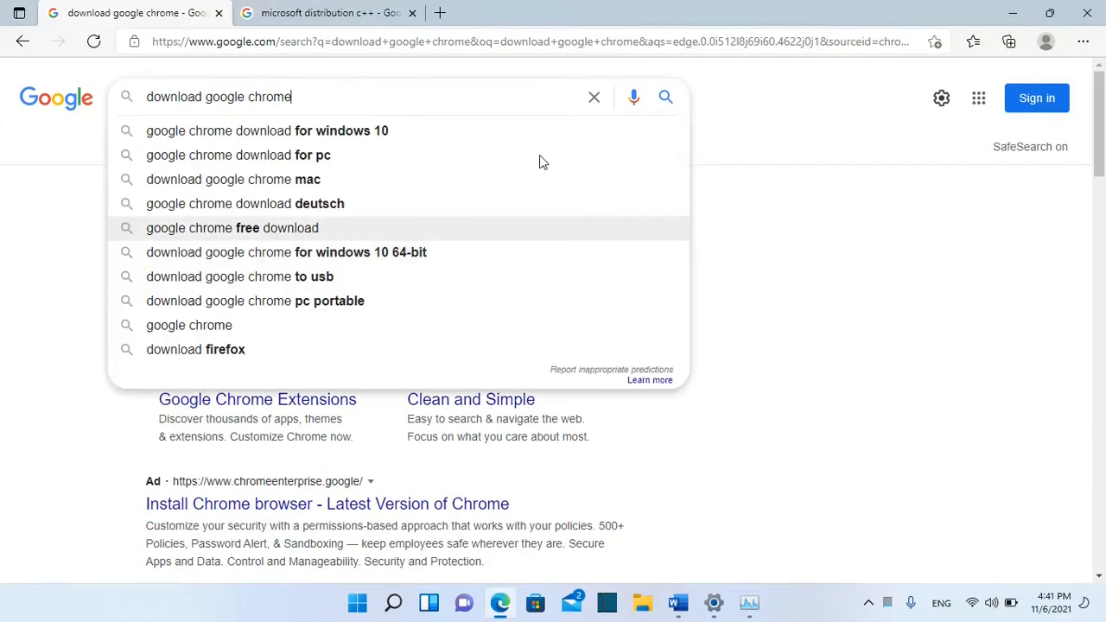
Step: Search 'download google chrome' and go to the Download Google Chrome result
key(Return)
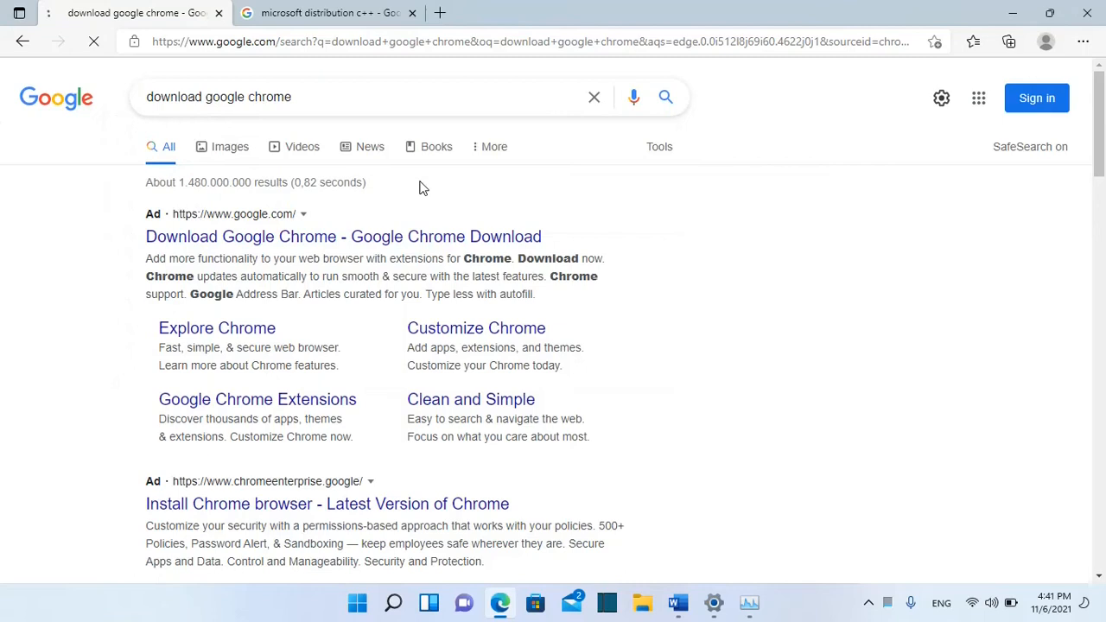
click(342, 235)
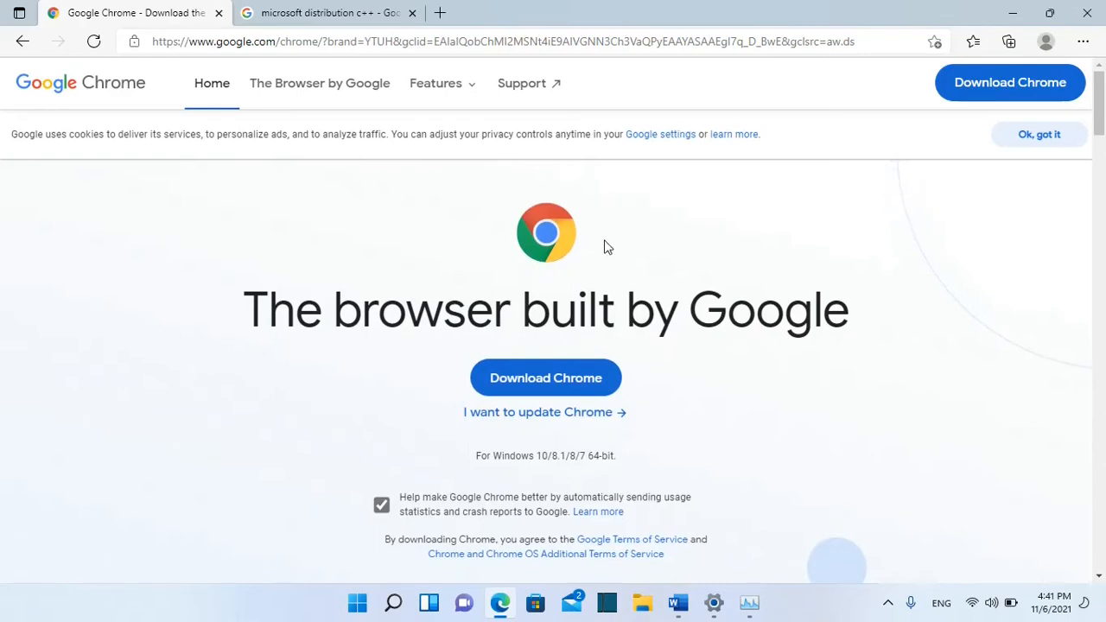
mouse_move(435, 370)
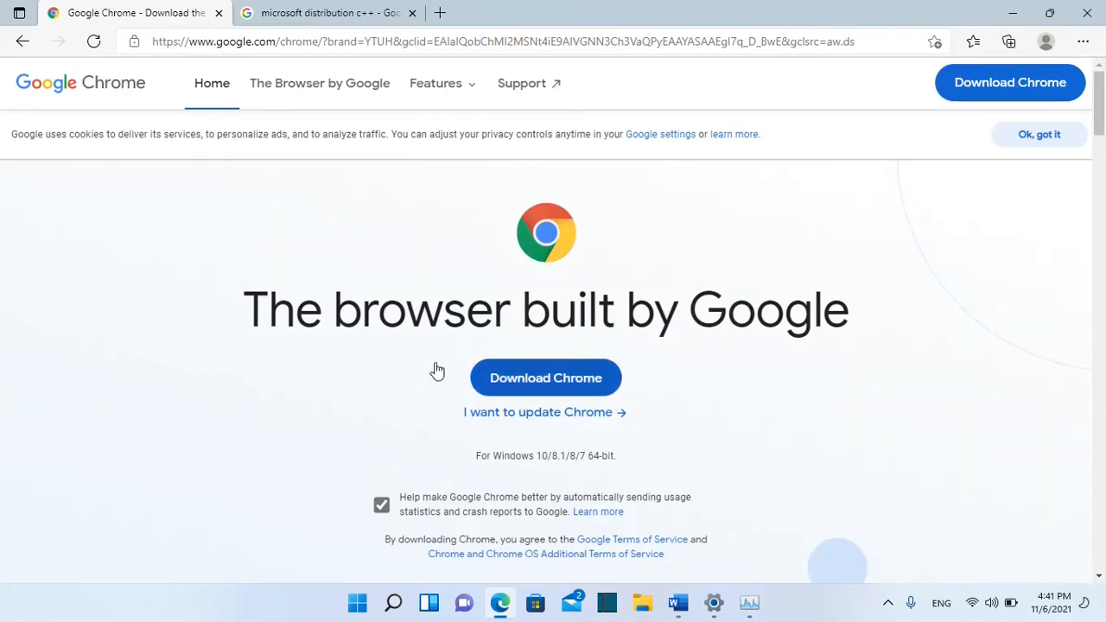
Step: Download Chrome and run ChromeSetup (1).exe from Downloads as administrator
click(547, 376)
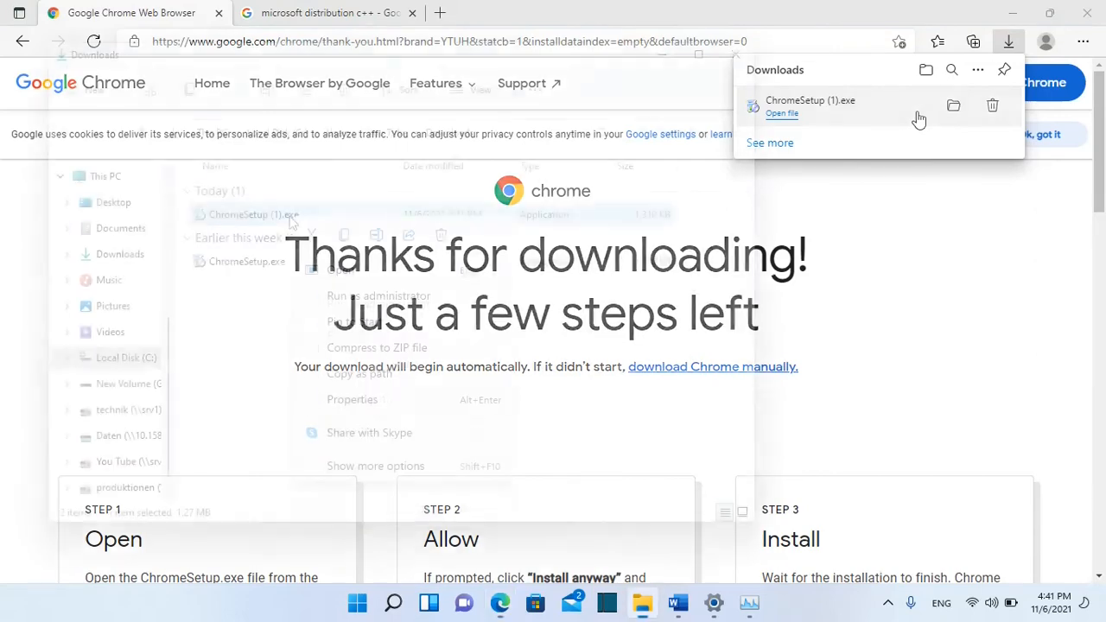
right_click(251, 214)
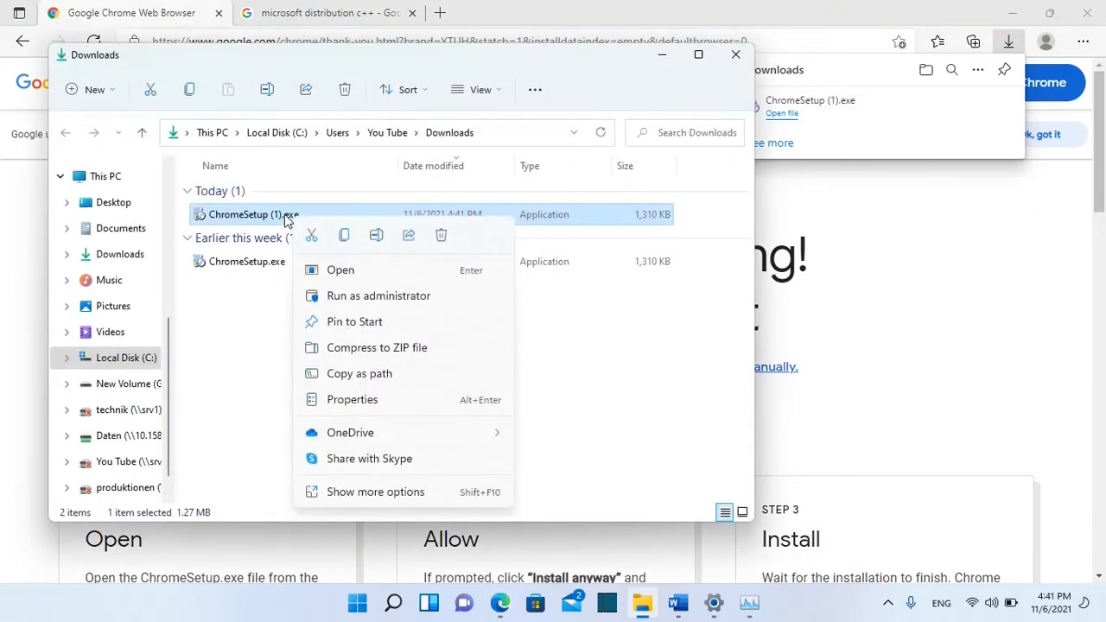
mouse_move(389, 301)
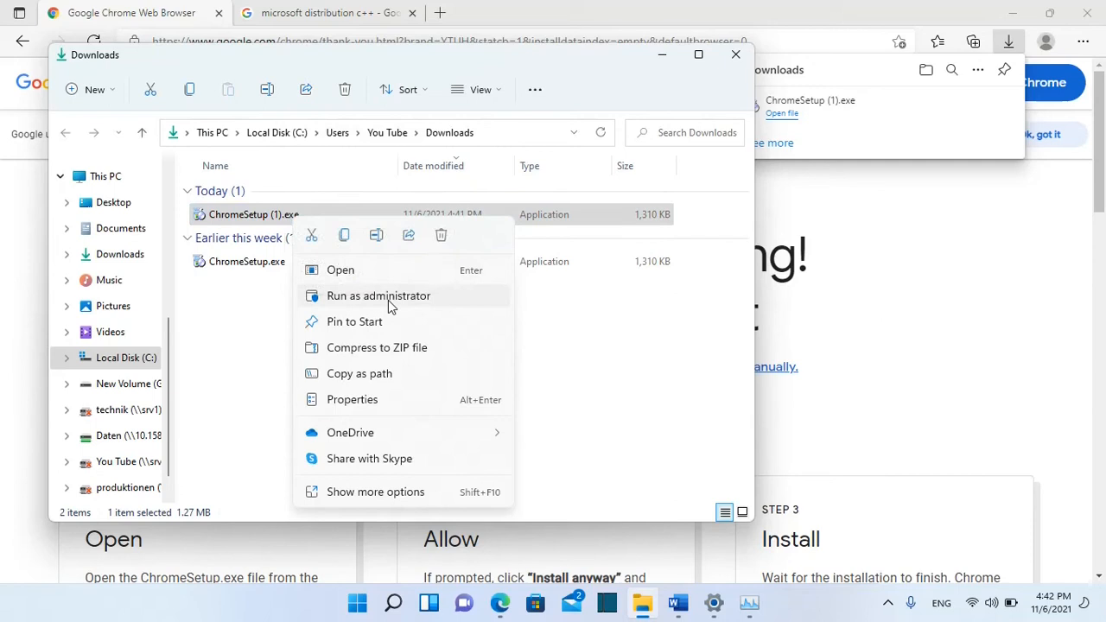
click(519, 291)
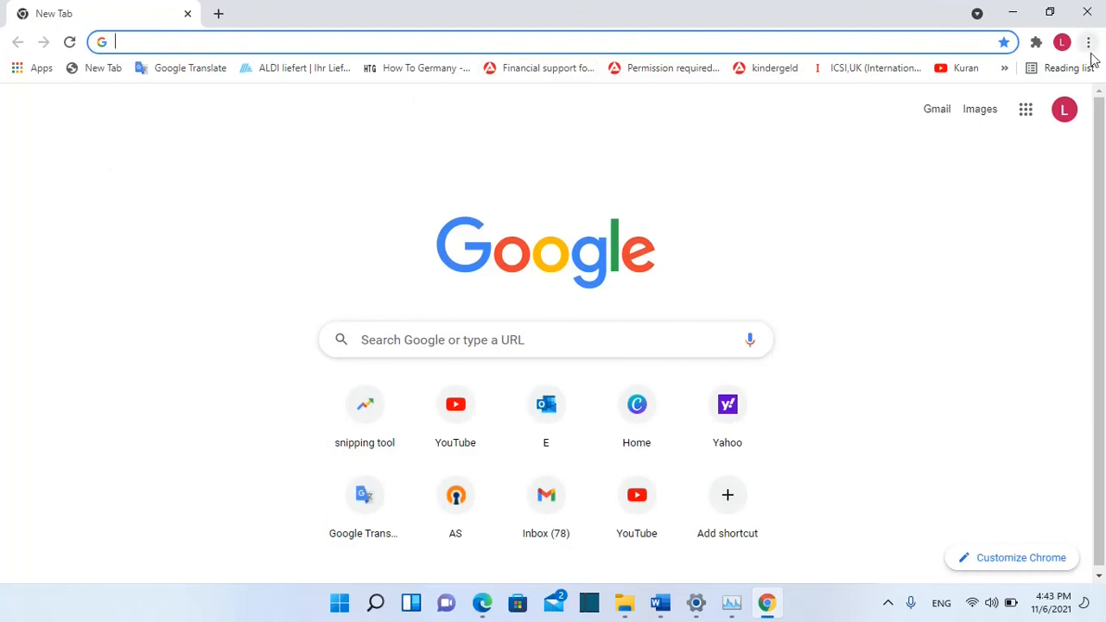
mouse_move(508, 100)
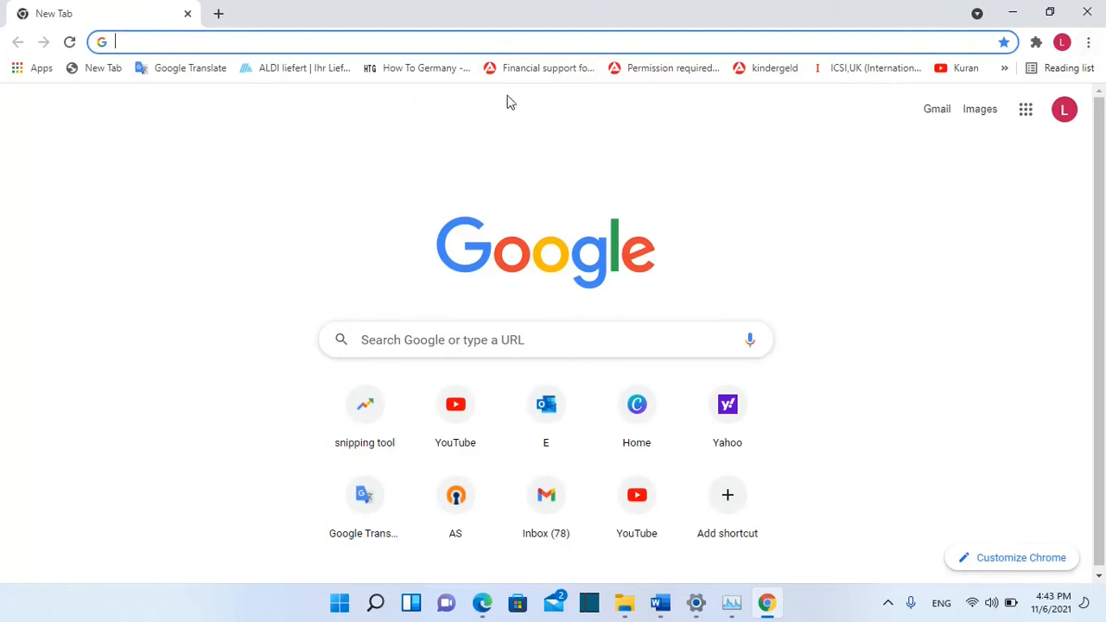
mouse_move(467, 135)
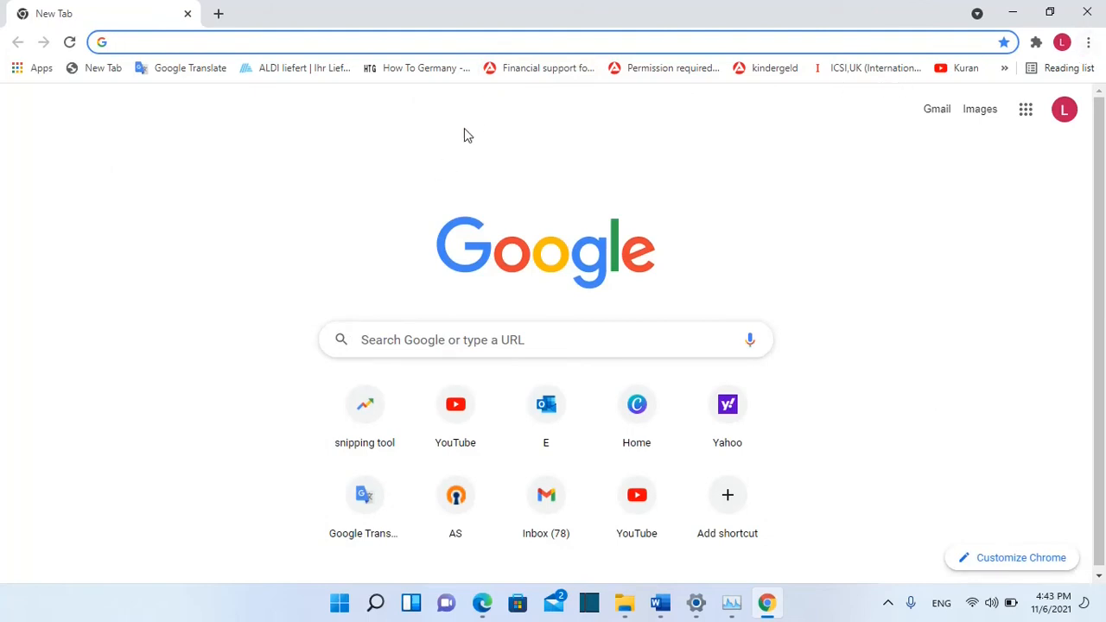